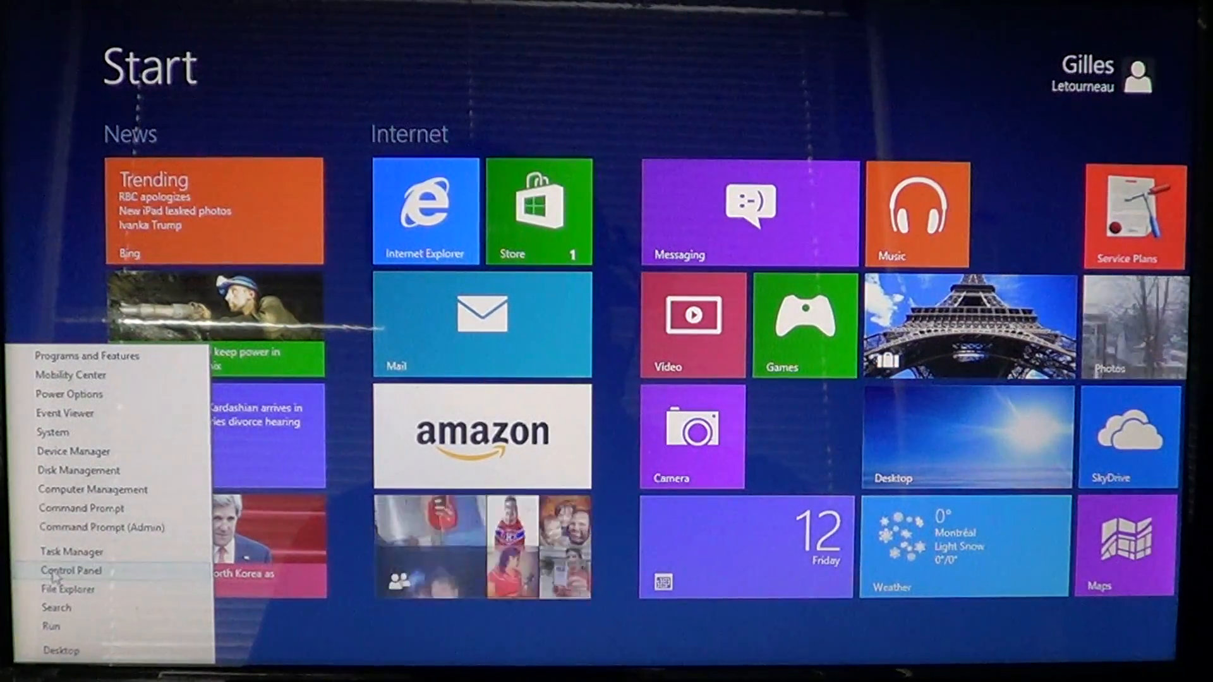
mouse_move(81, 508)
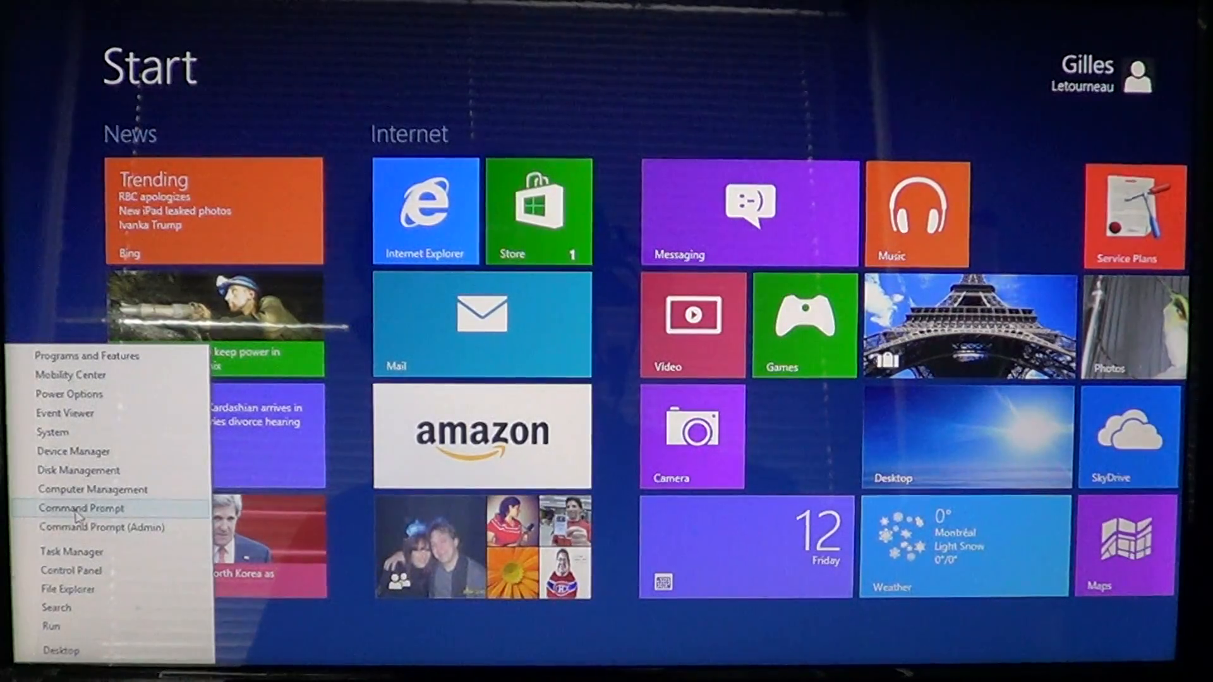
Launch a standard Command Prompt from the Win+X power-user menu
click(81, 508)
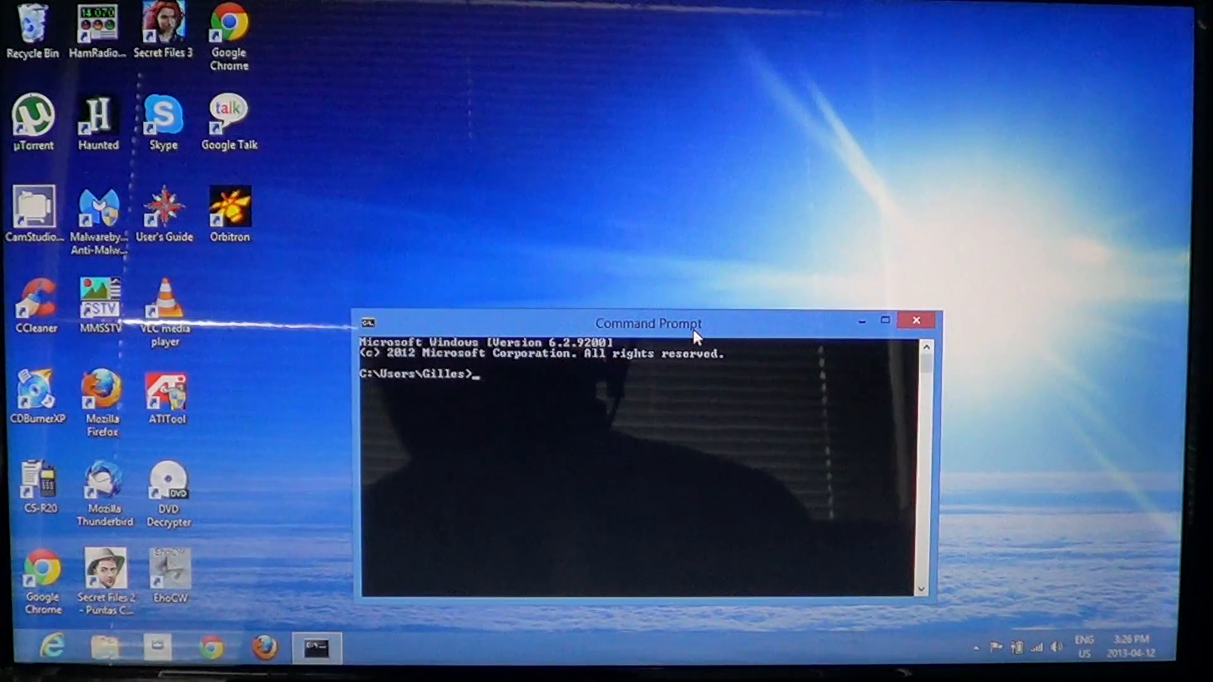
mouse_move(708, 335)
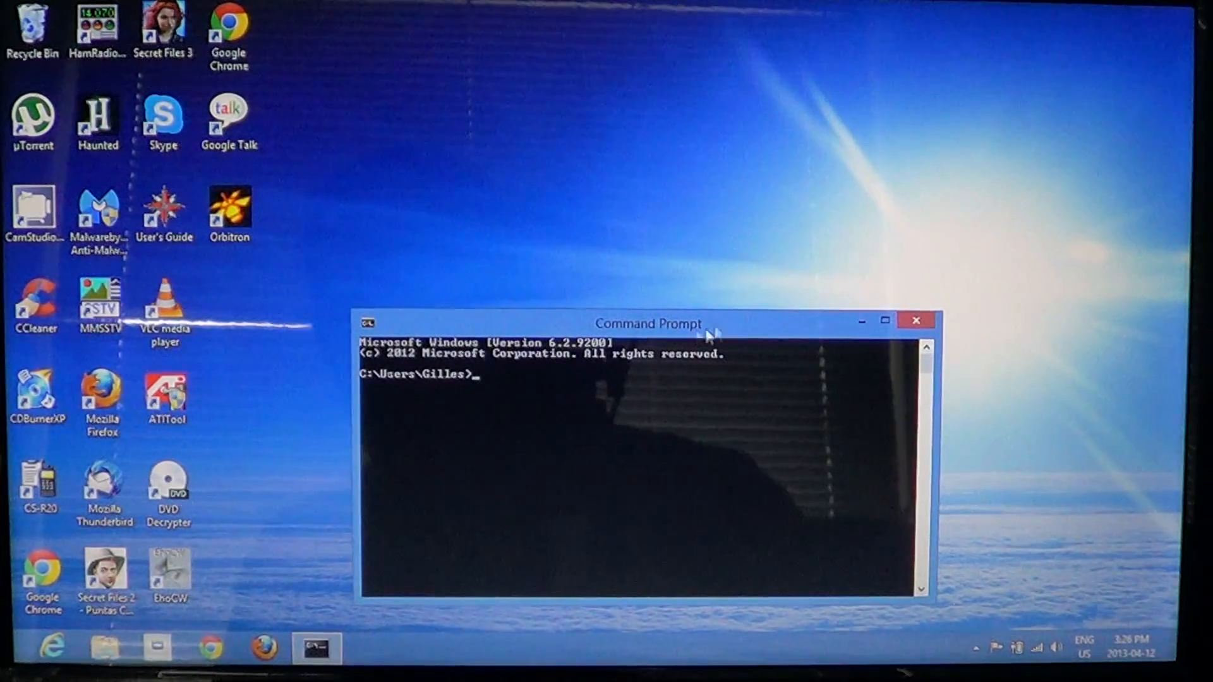
Replace the standard prompt with Command Prompt (Admin), approving User Account Control and repositioning the window
click(916, 321)
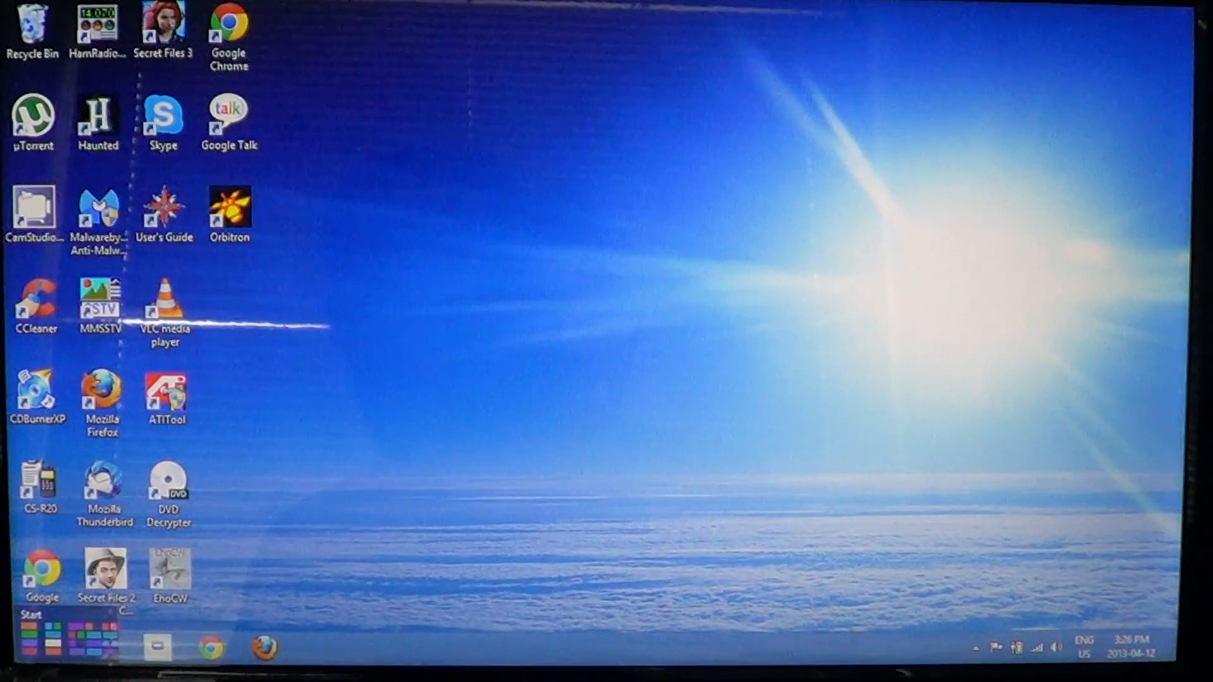
click(33, 646)
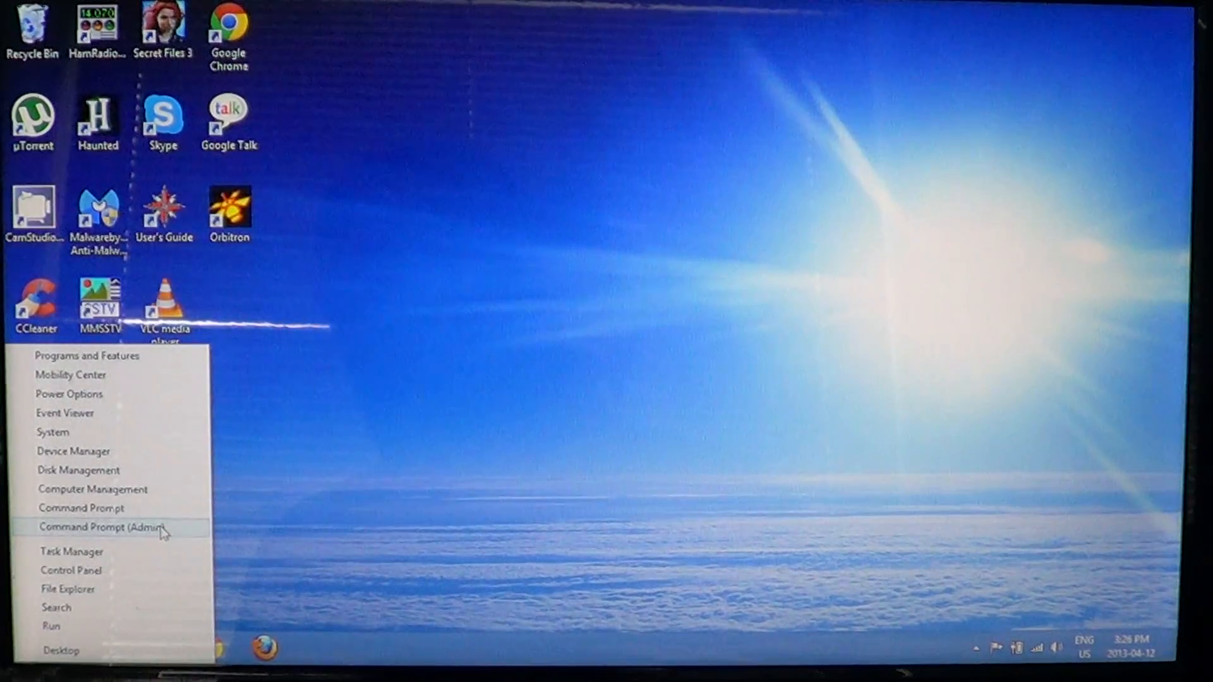
click(93, 527)
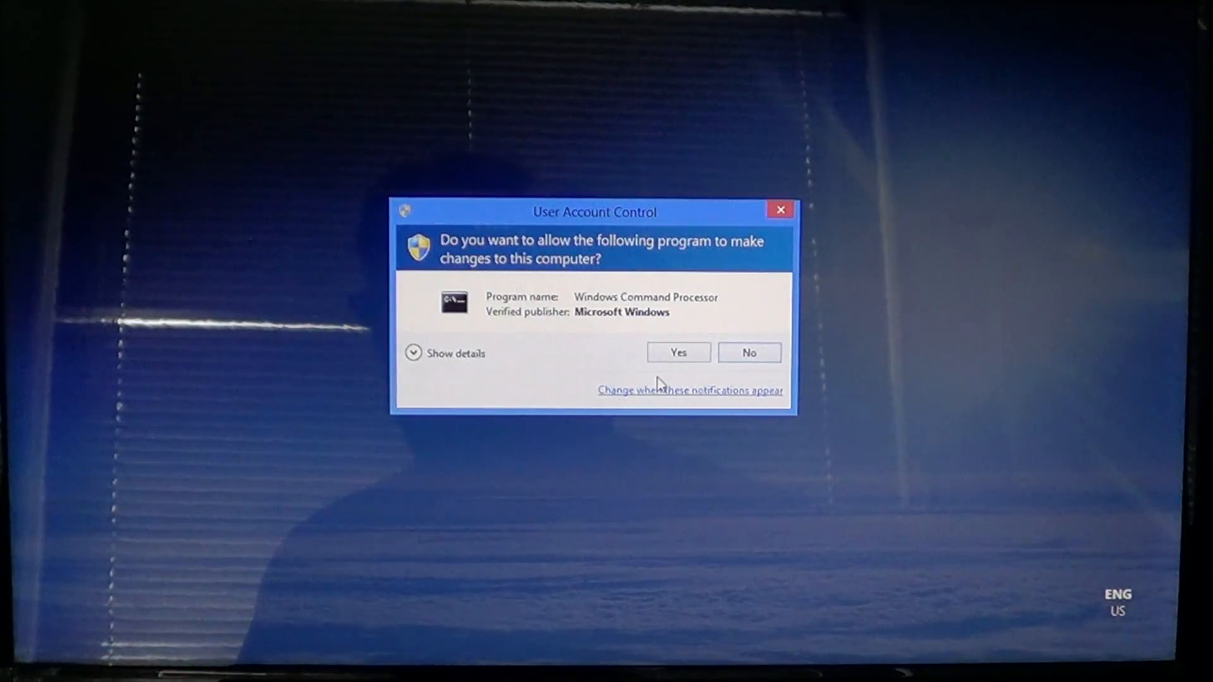
click(677, 353)
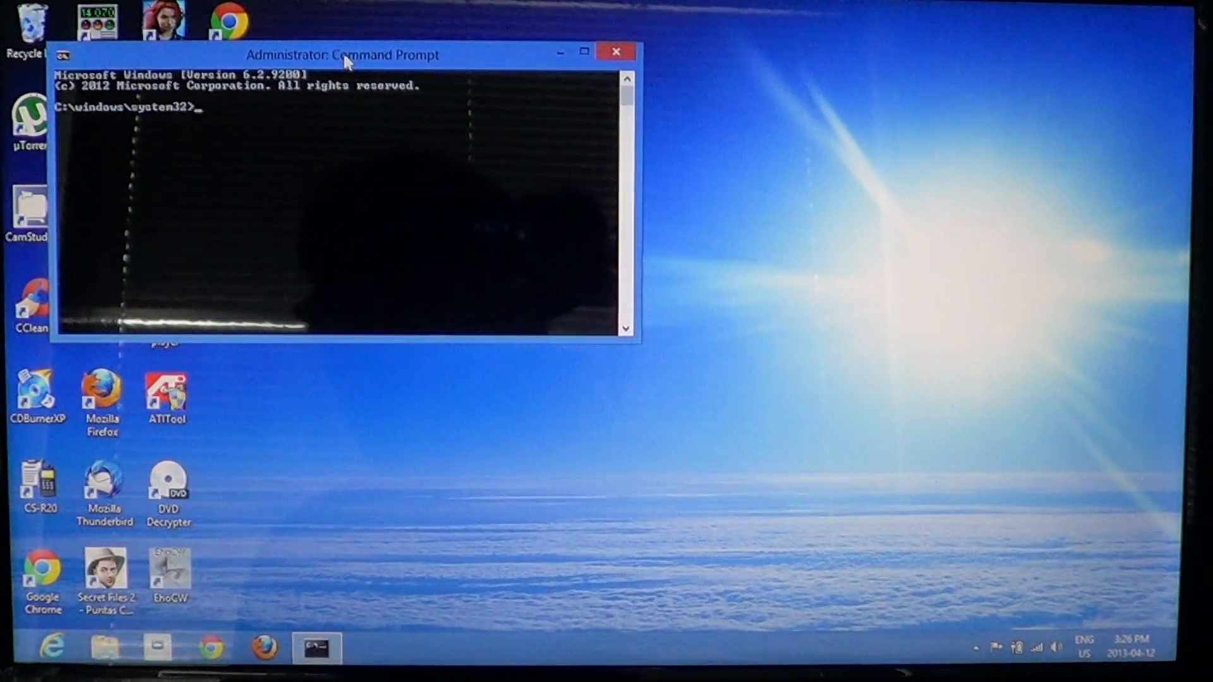
drag(344, 54, 719, 227)
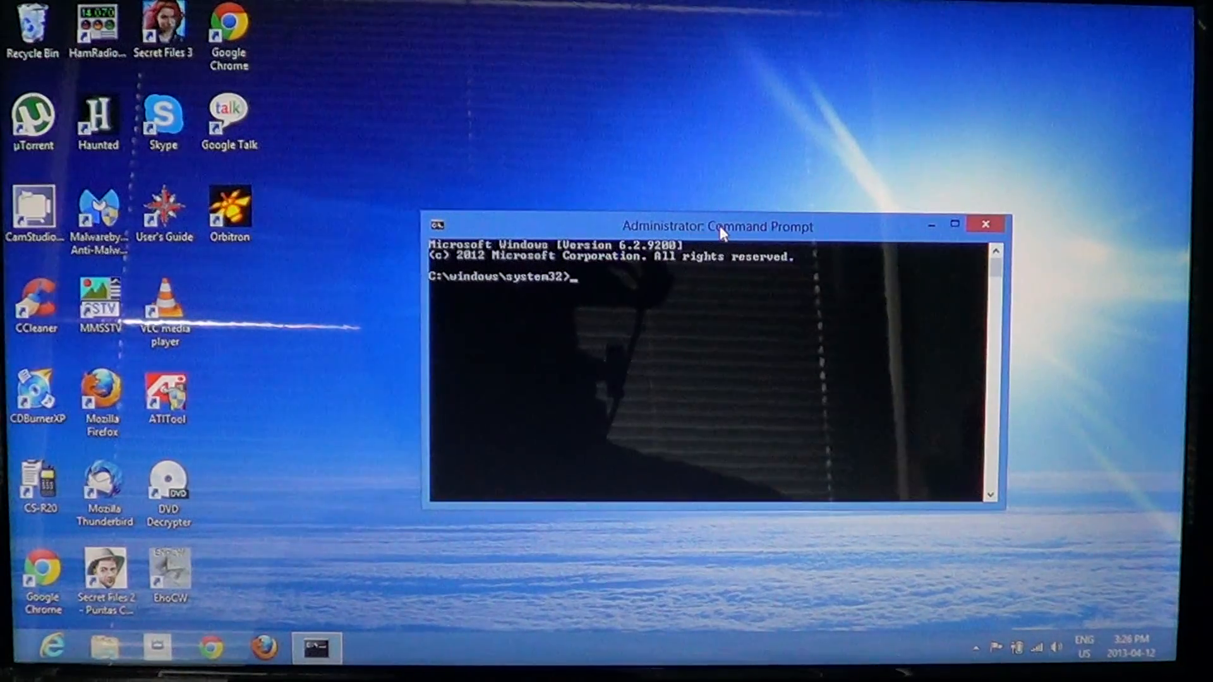
click(50, 635)
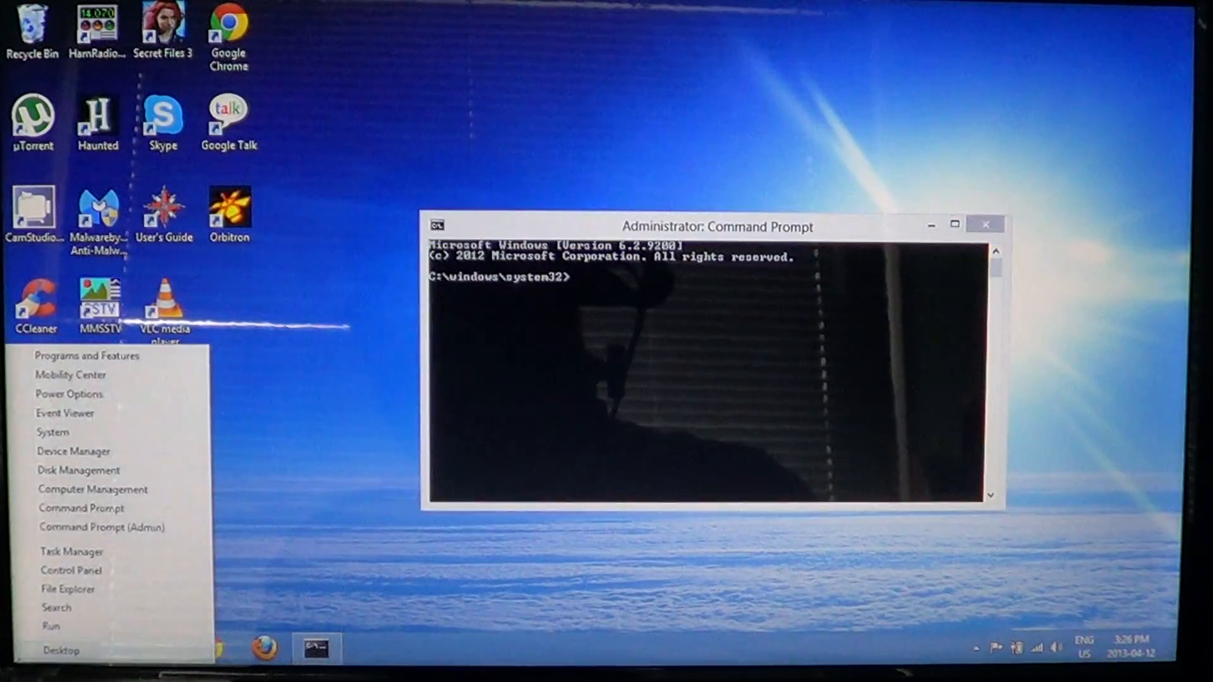
click(718, 227)
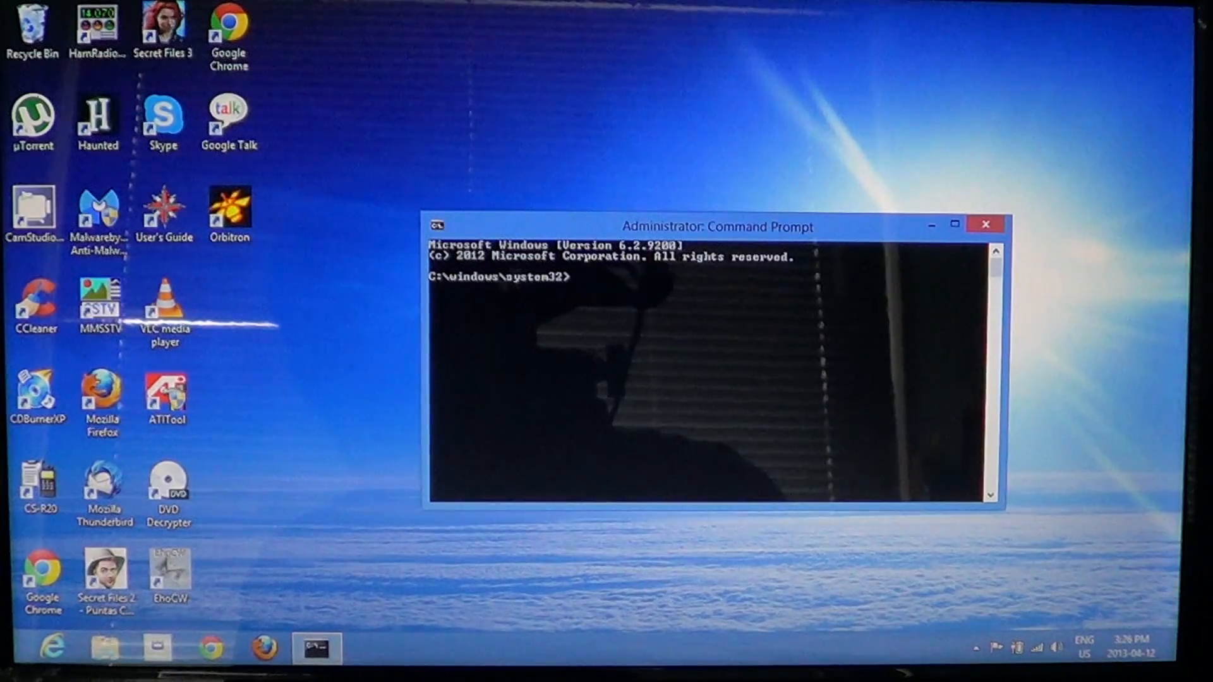
Search apps for 'comm' and right-click the Command Prompt result for launch options
click(985, 224)
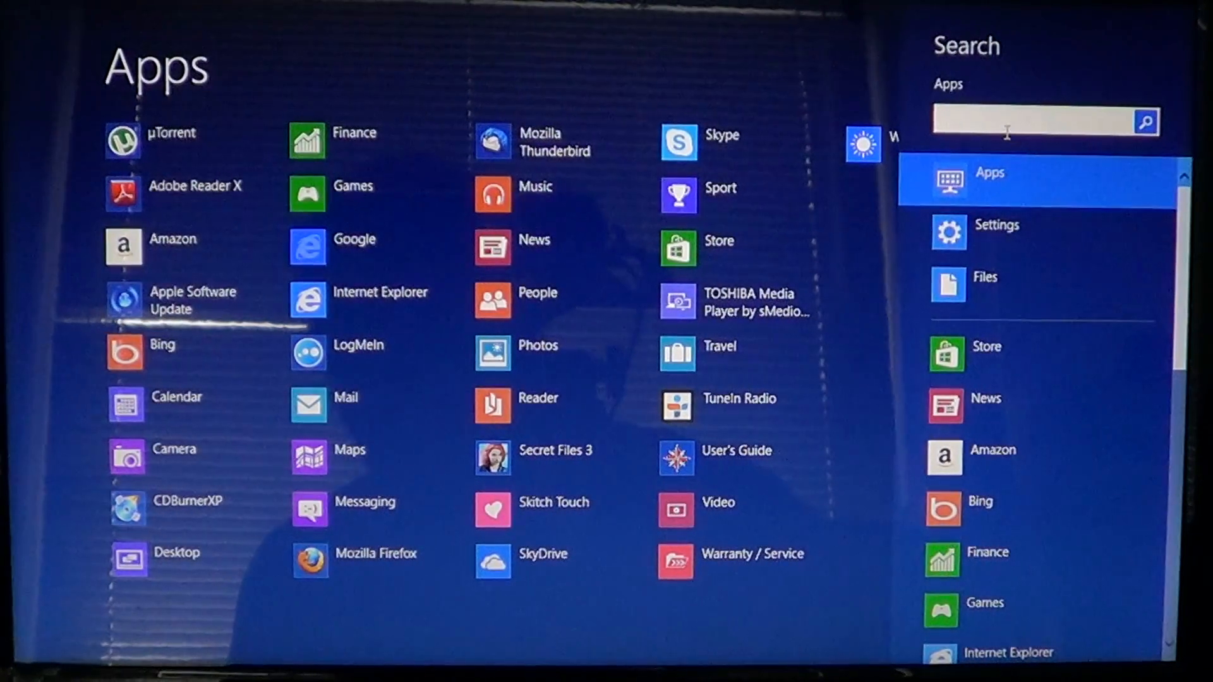
text(comm)
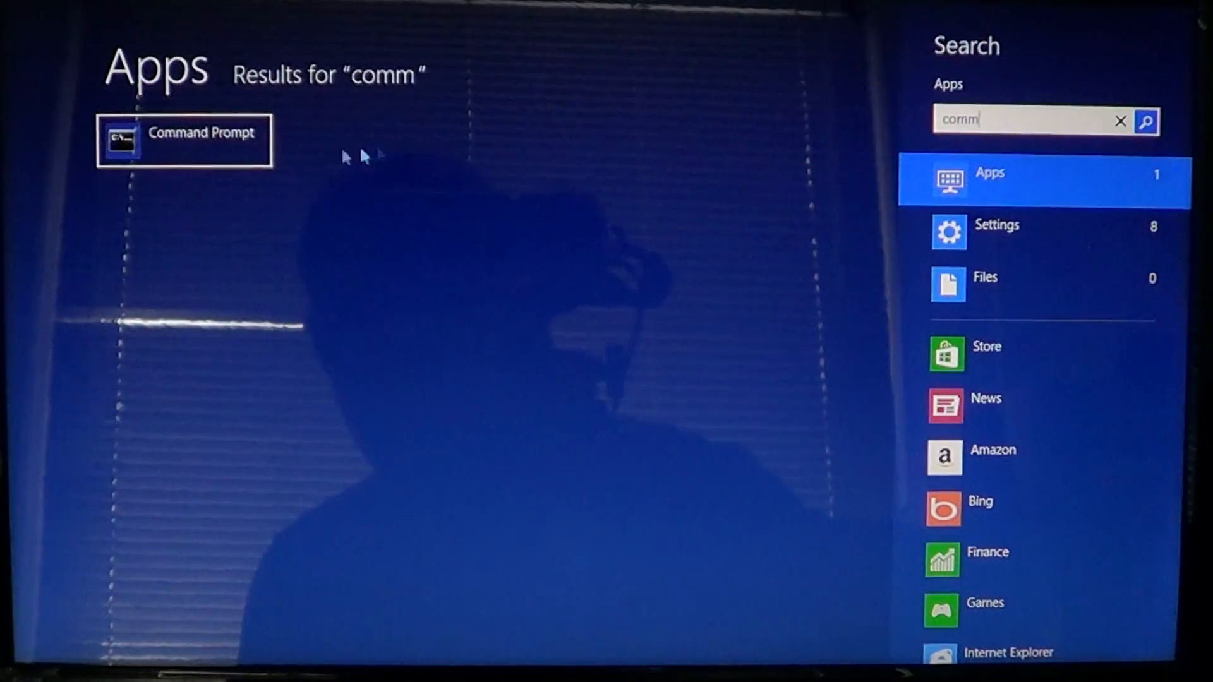
mouse_move(626, 203)
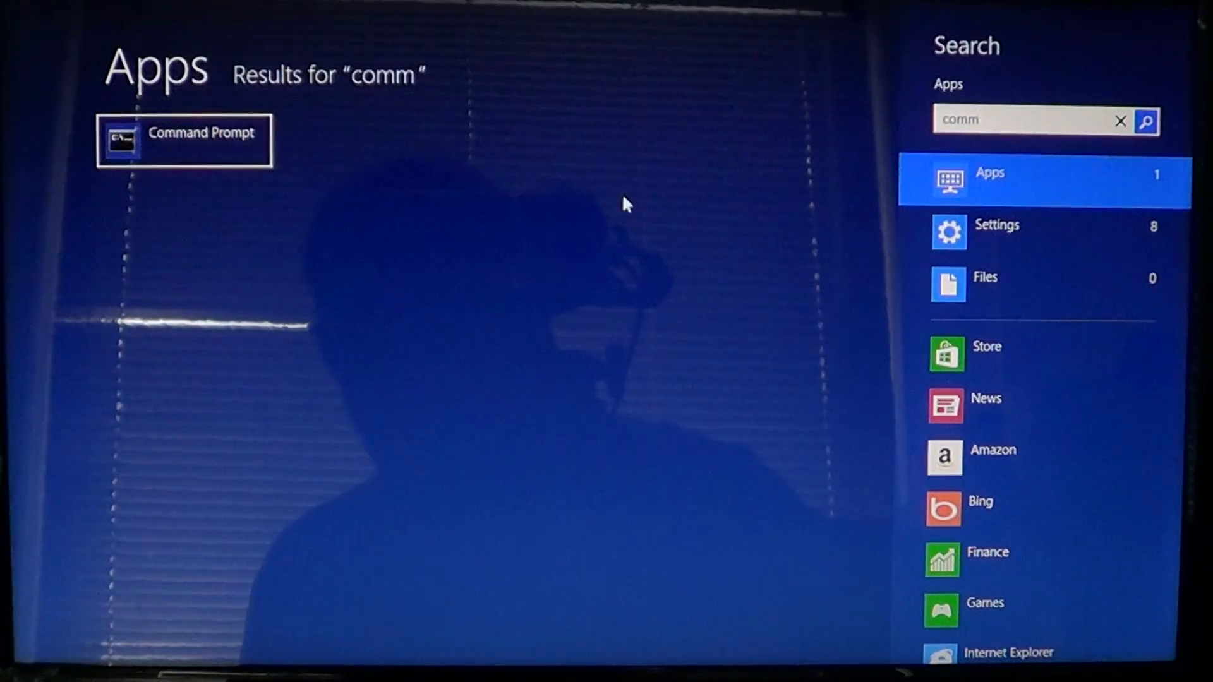
click(997, 231)
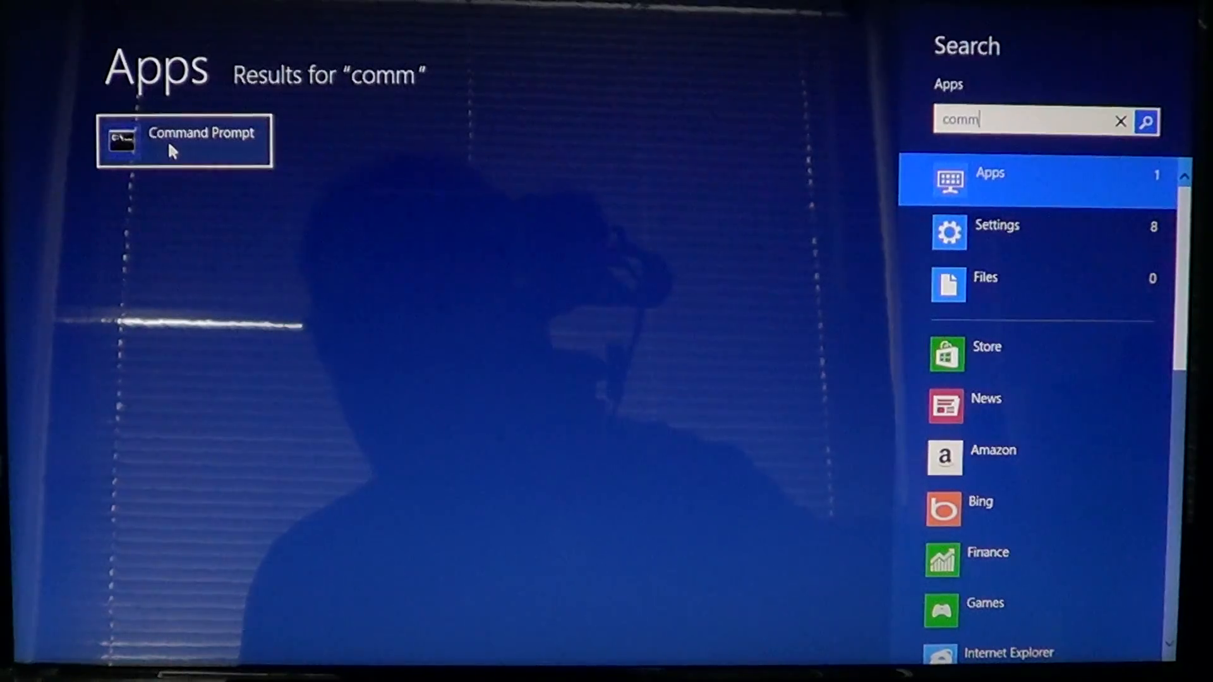
right_click(184, 141)
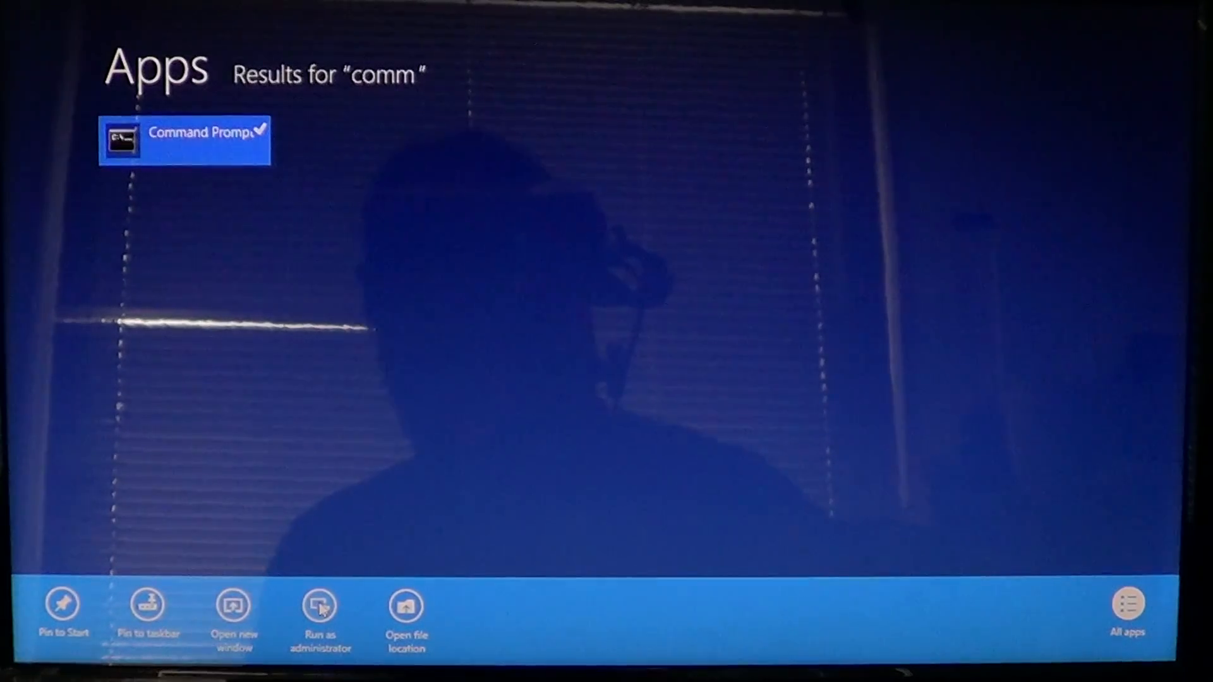
Run Command Prompt as administrator, approve User Account Control, close it, and return to Start
click(319, 620)
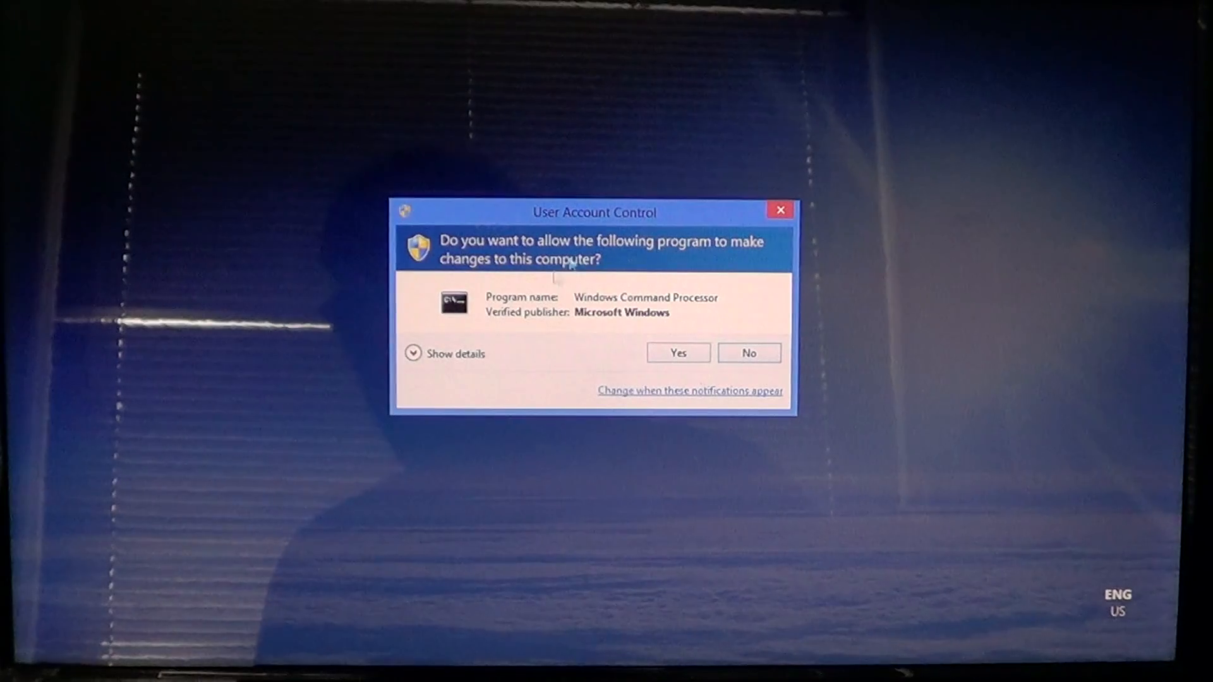
mouse_move(630, 489)
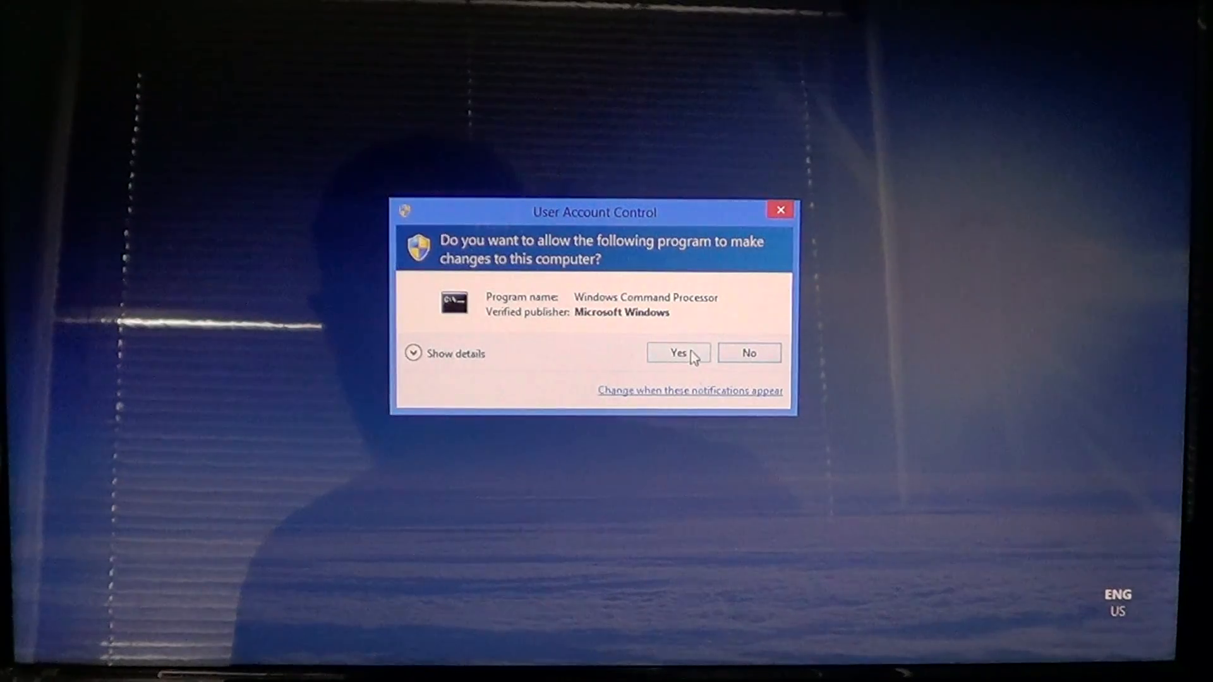
click(678, 353)
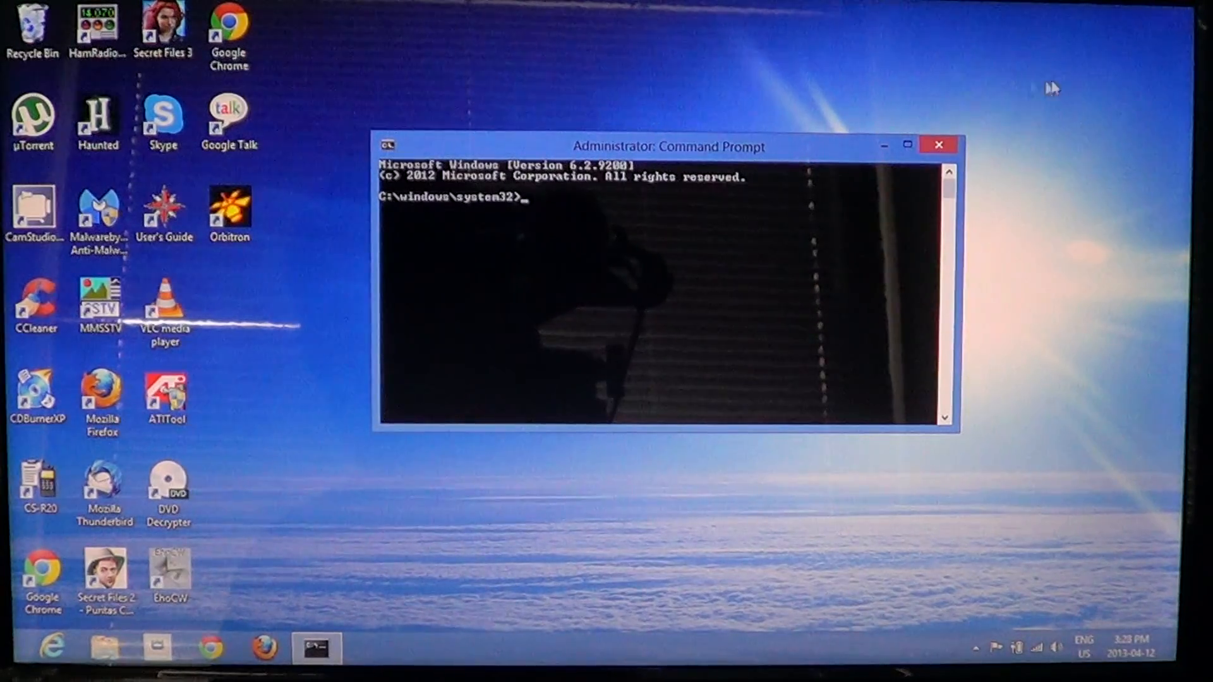
click(937, 145)
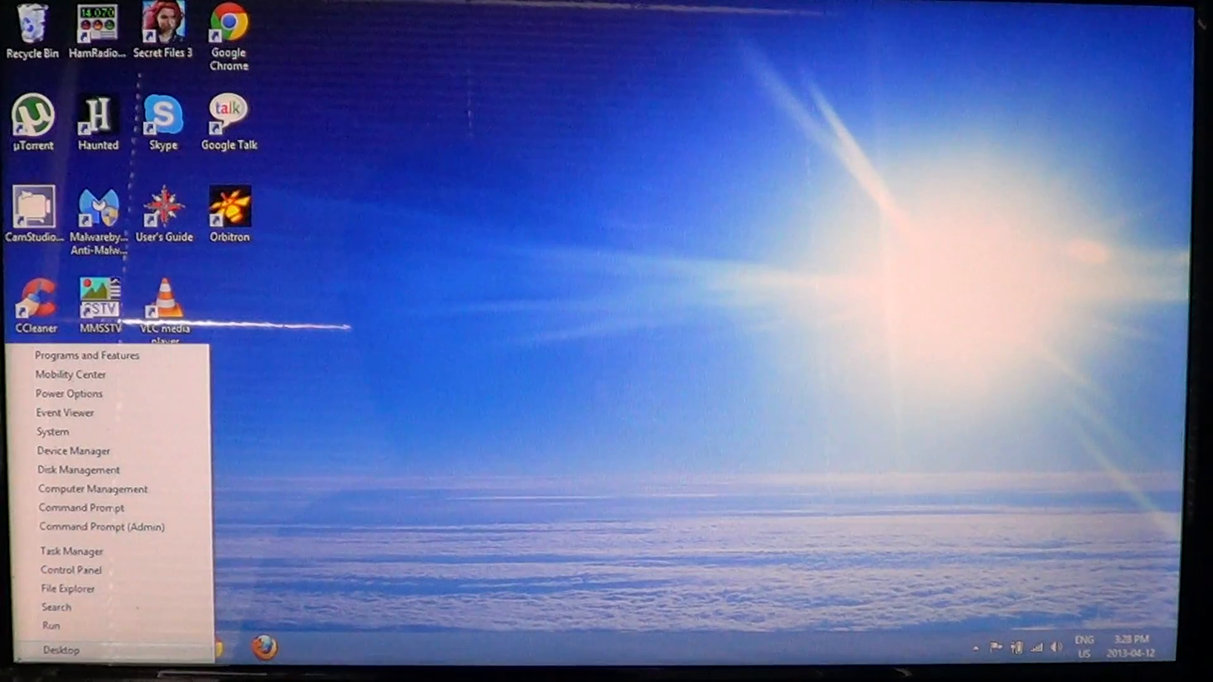
mouse_move(81, 508)
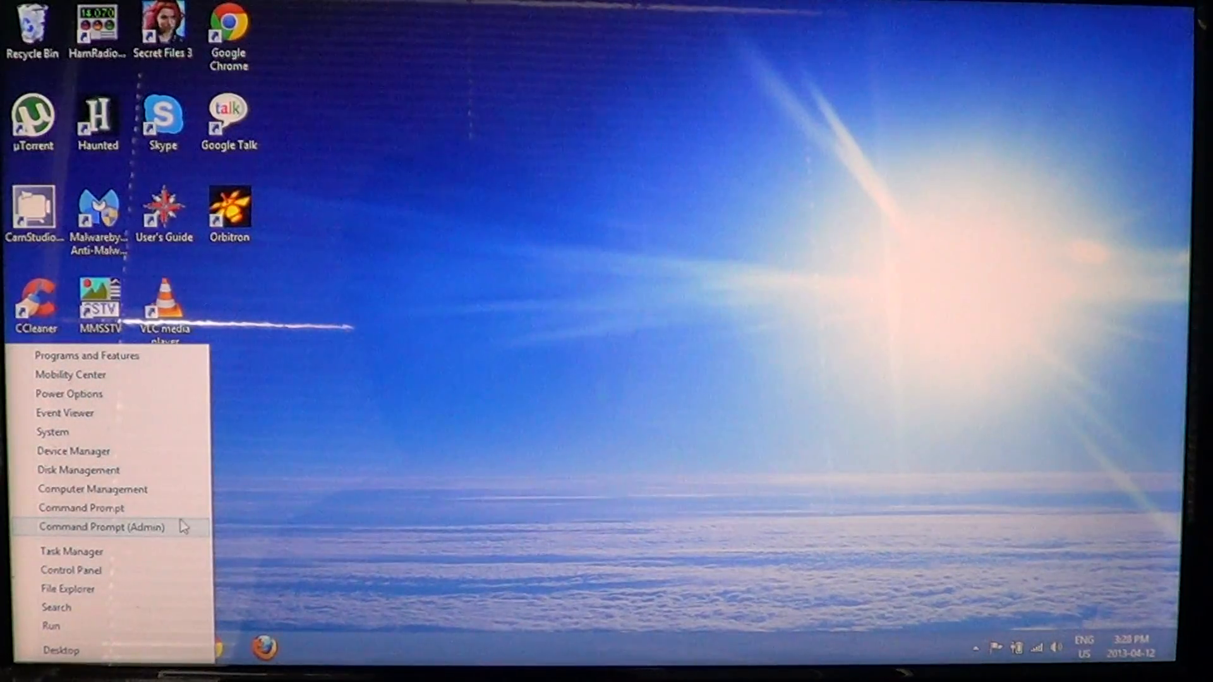
click(329, 525)
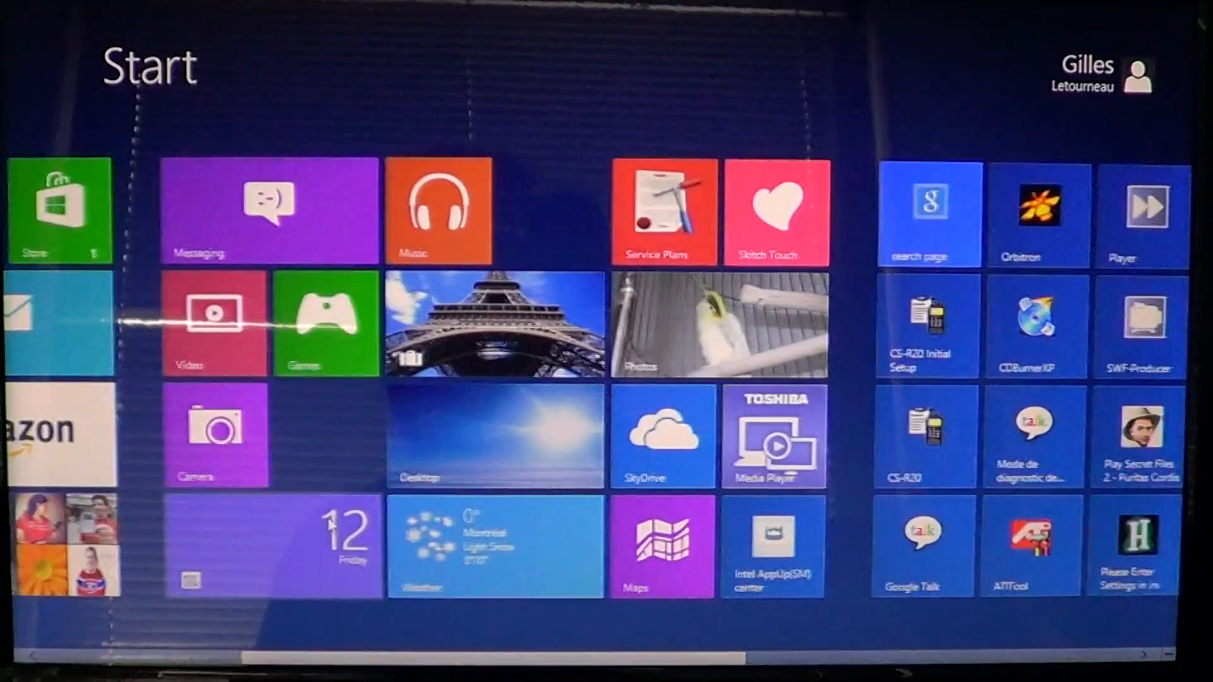
Scroll the Start screen right to reveal the Skype, TuneIn, Chrome and Firefox tiles
scroll(right, 3)
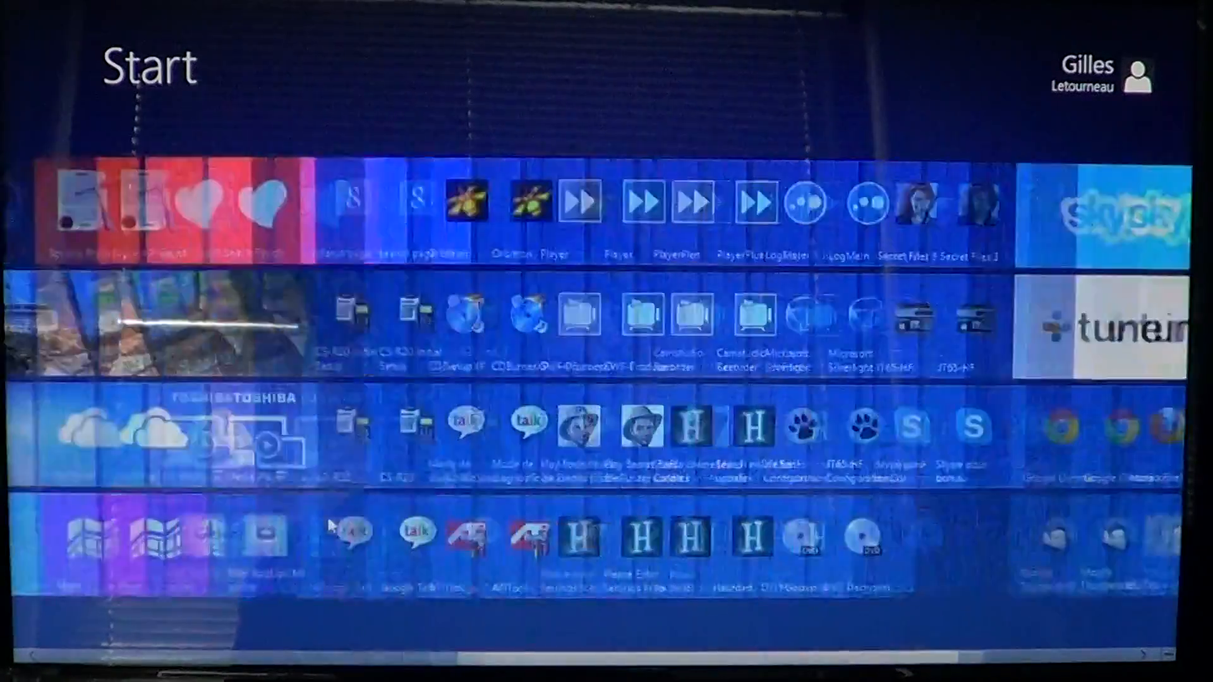
scroll(right, 3)
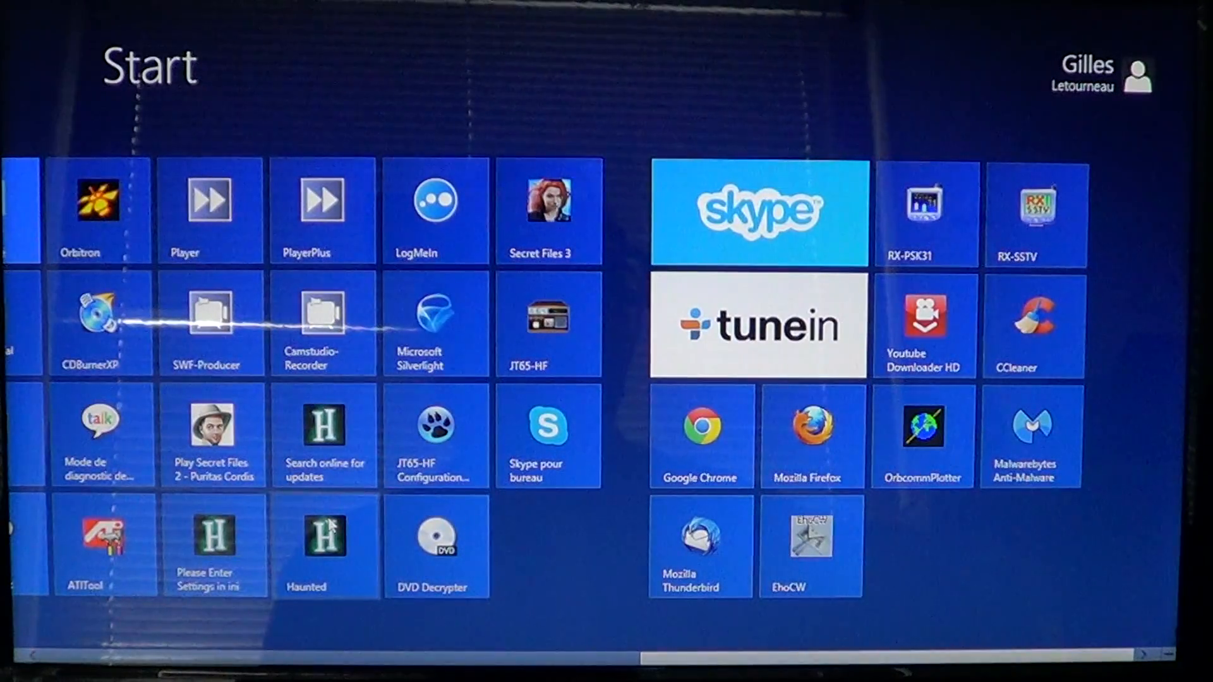